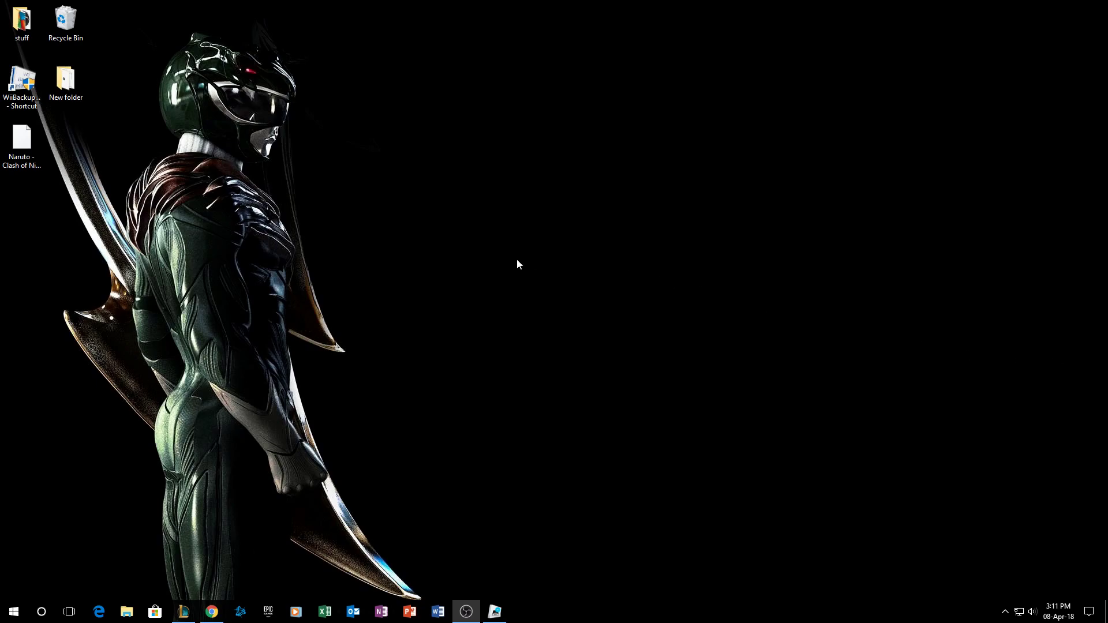
# Step: Review the Wii Backup Manager Build 78 page and its download link in Chrome, then return to the desktop
pyautogui.click(20, 145)
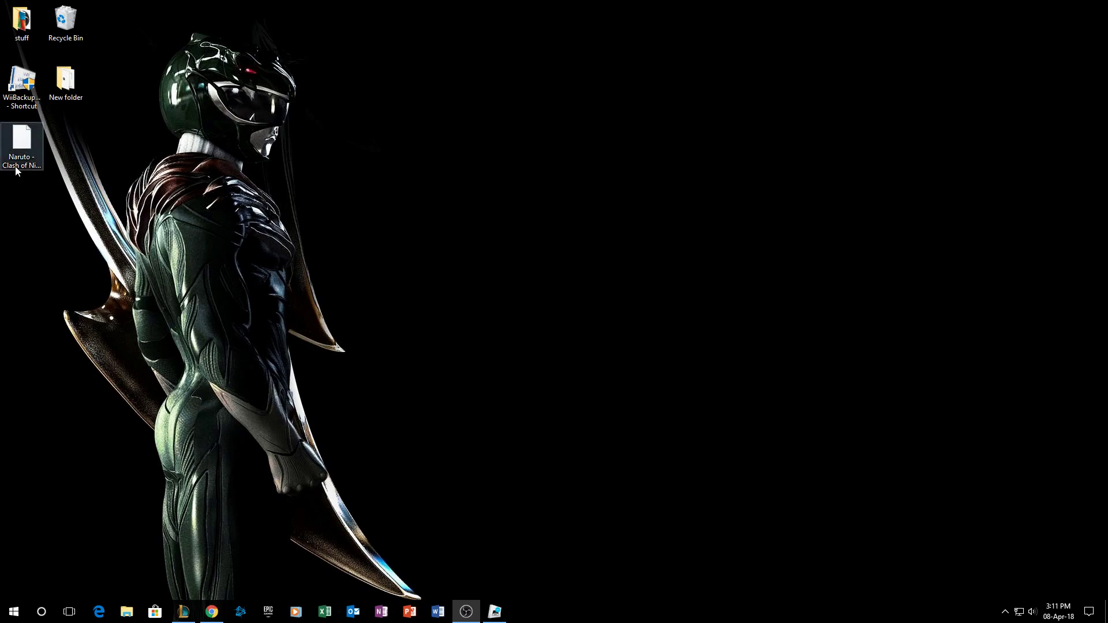
pyautogui.click(22, 145)
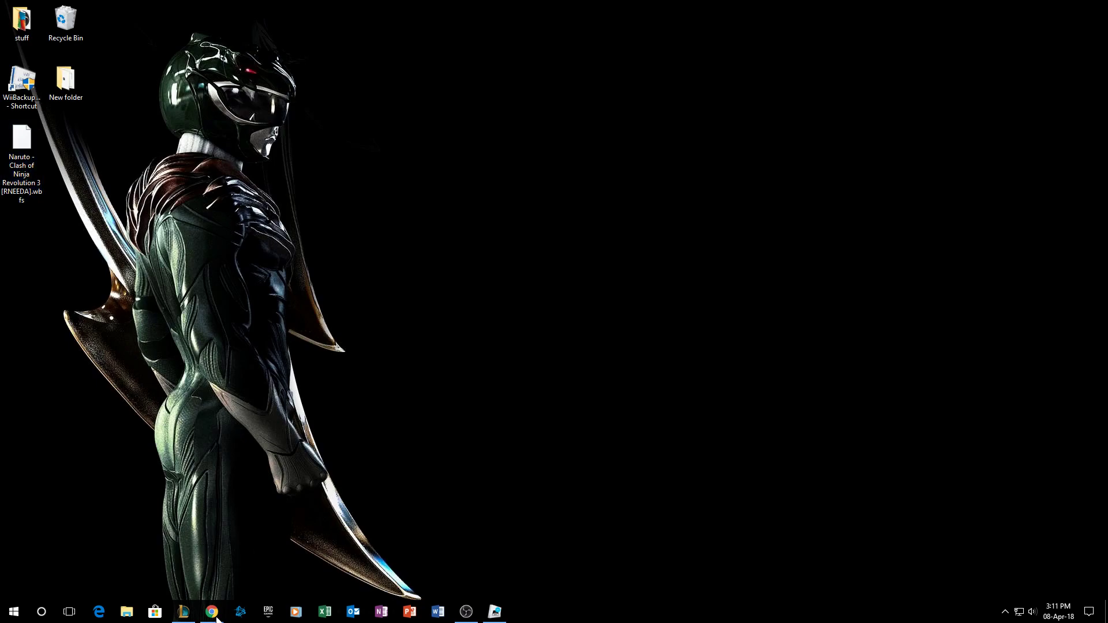
pyautogui.click(210, 612)
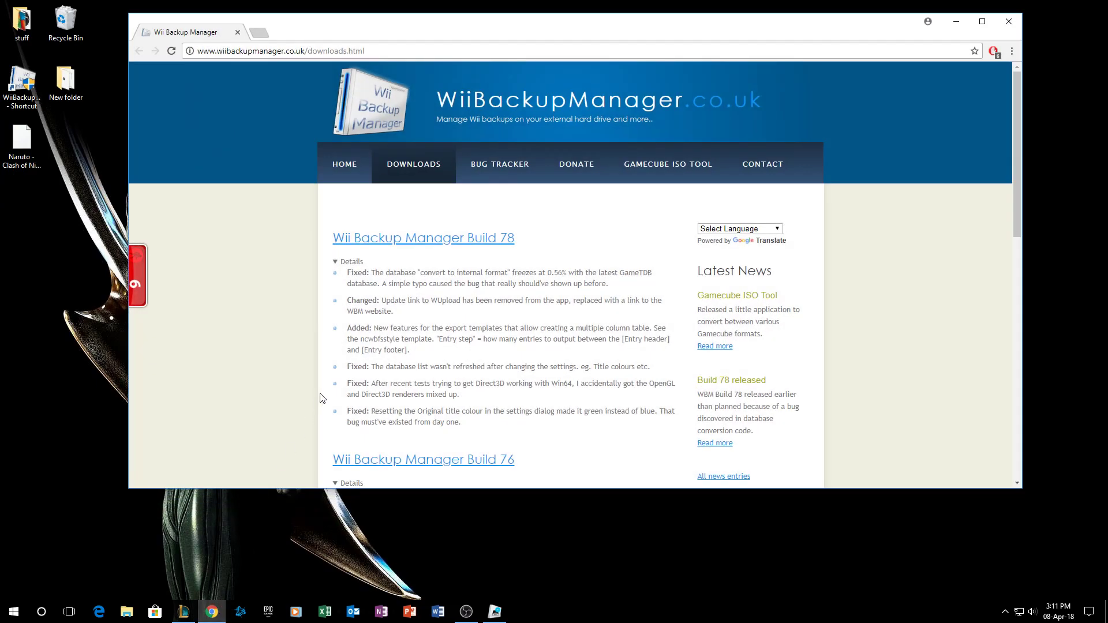
pyautogui.moveTo(423, 238)
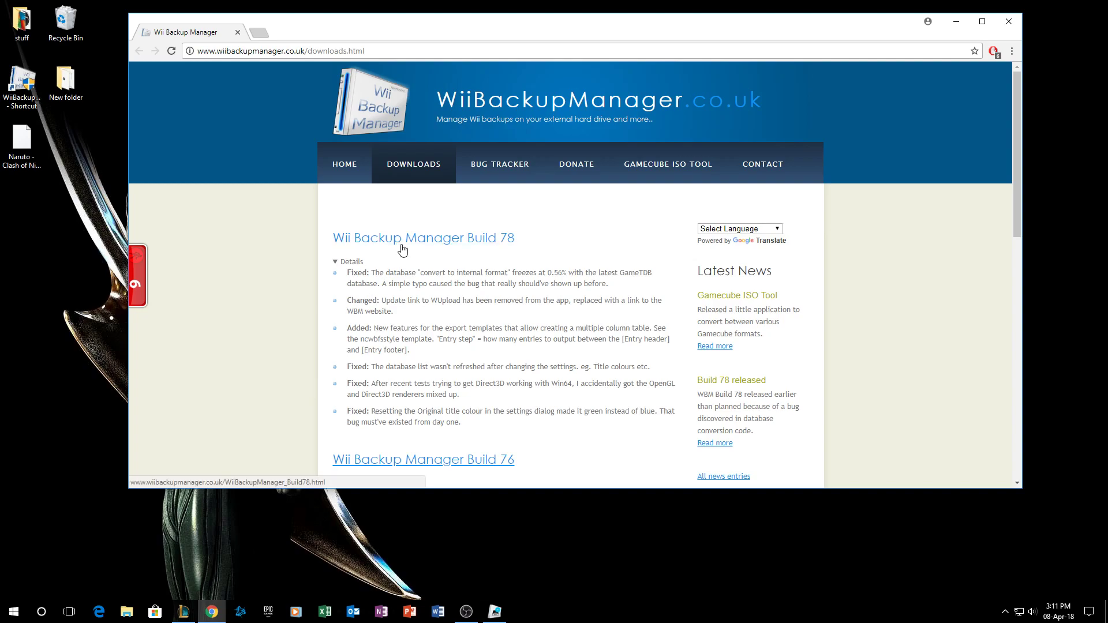
pyautogui.click(424, 238)
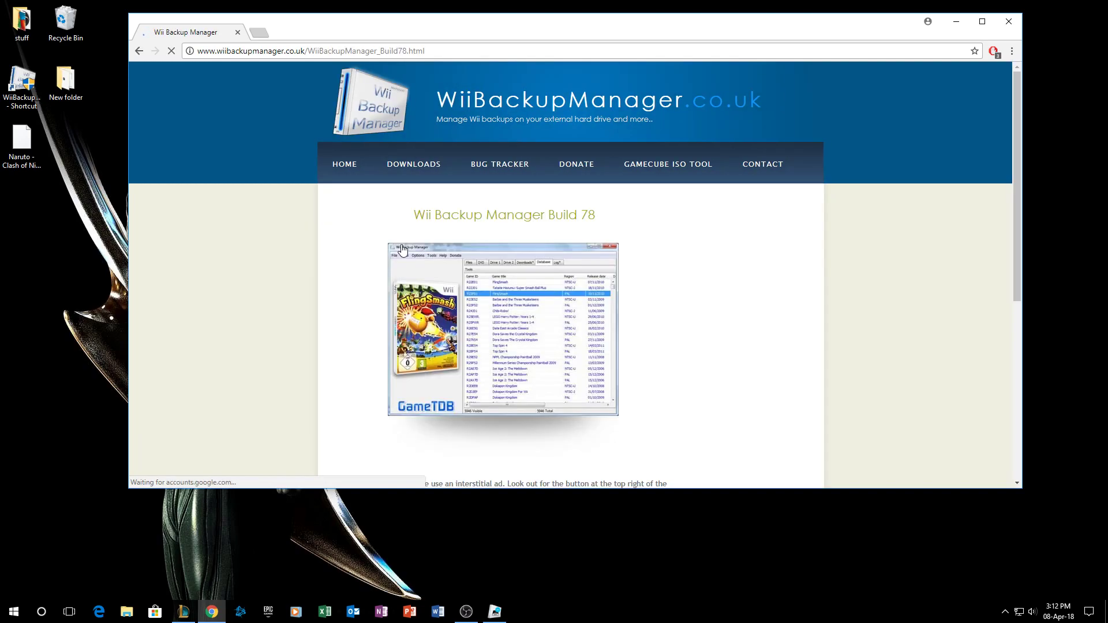
pyautogui.scroll(-3)
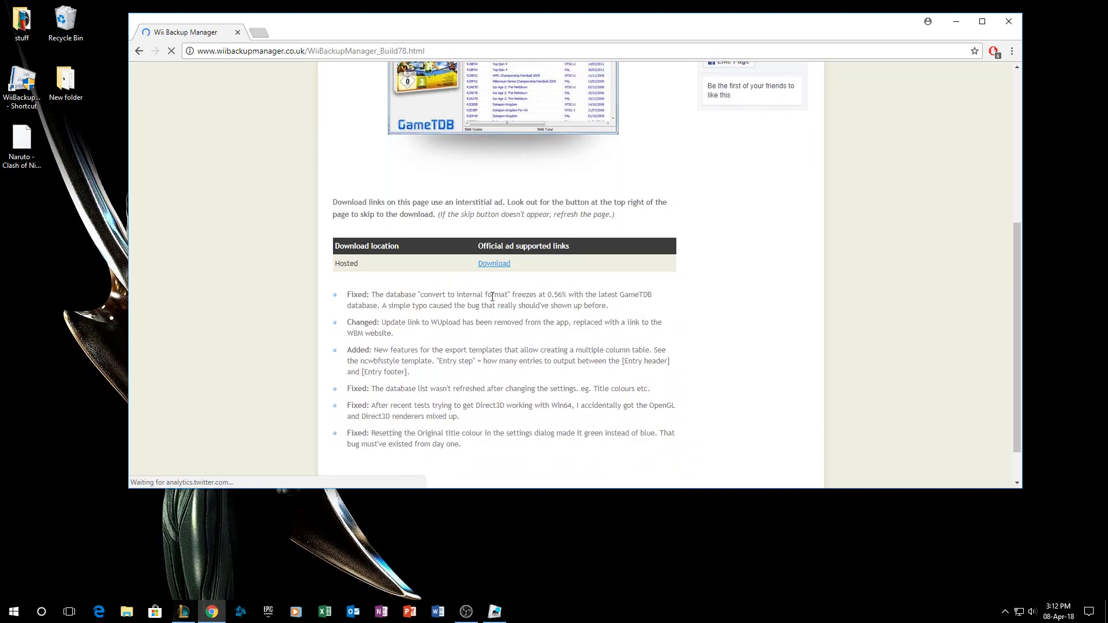
pyautogui.click(494, 263)
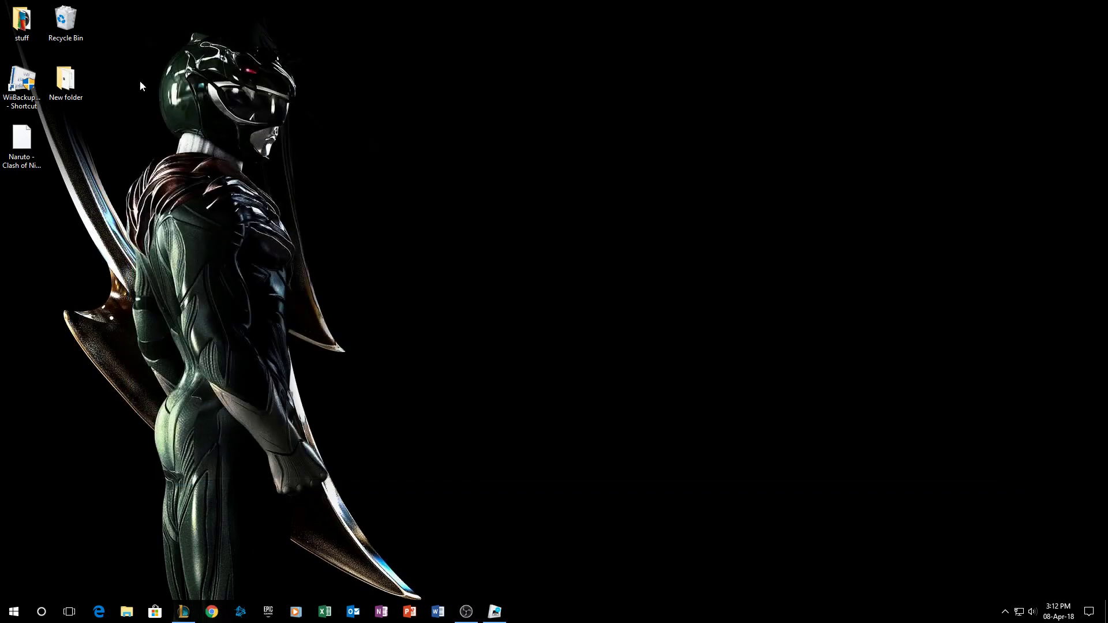
# Step: Launch Wii Backup Manager from its desktop shortcut
pyautogui.click(22, 84)
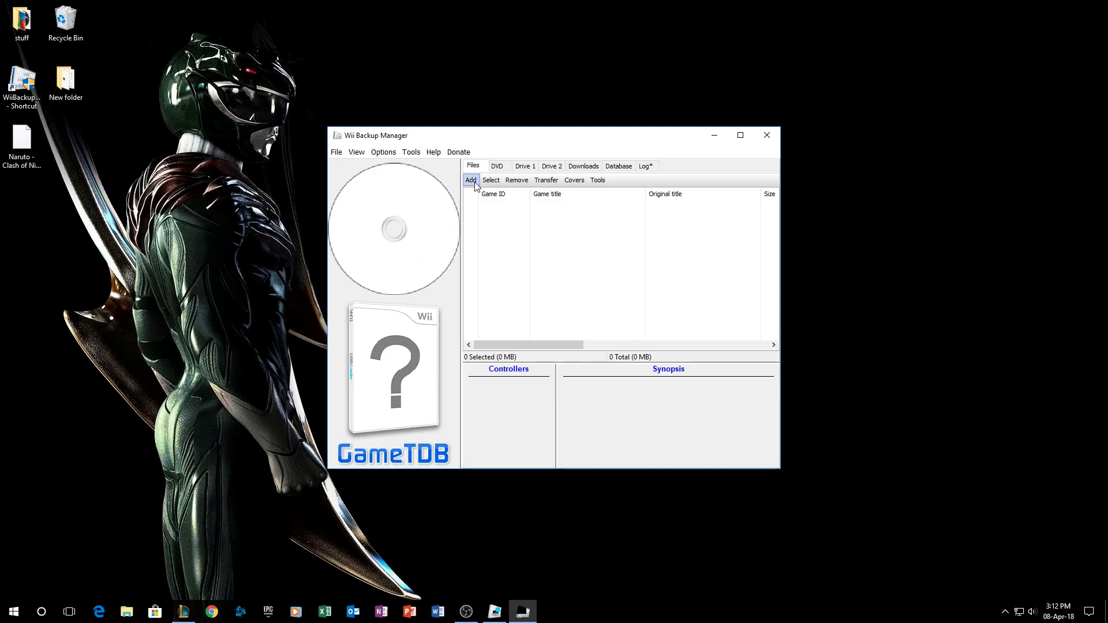
# Step: Add the Naruto Clash of Ninja Revolution 3 .wbfs file from the desktop to the Files list
pyautogui.click(471, 181)
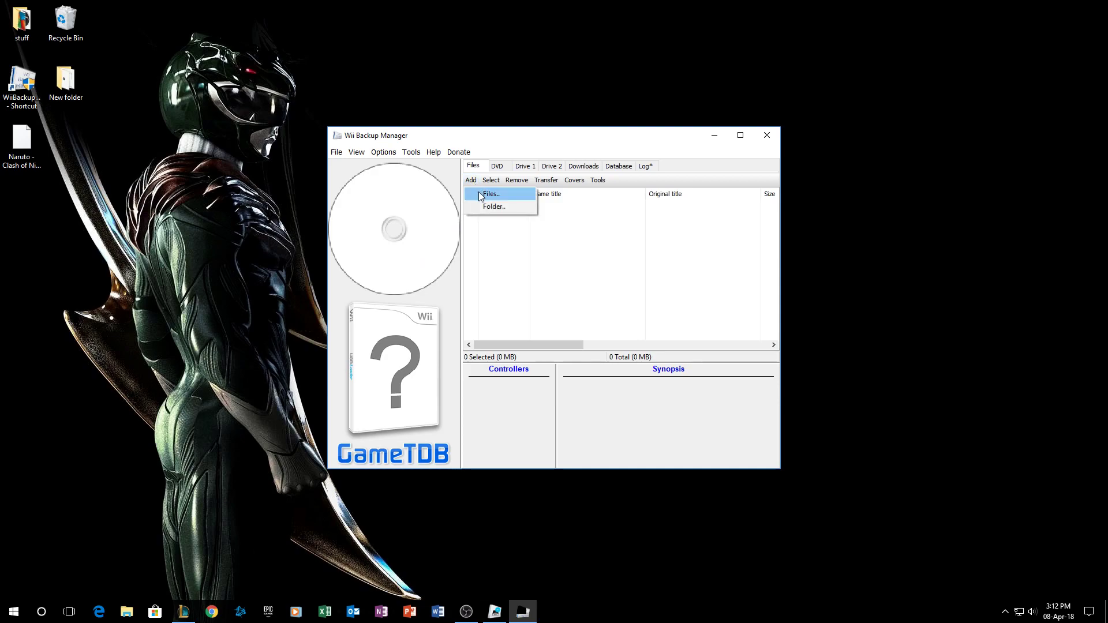
pyautogui.click(489, 194)
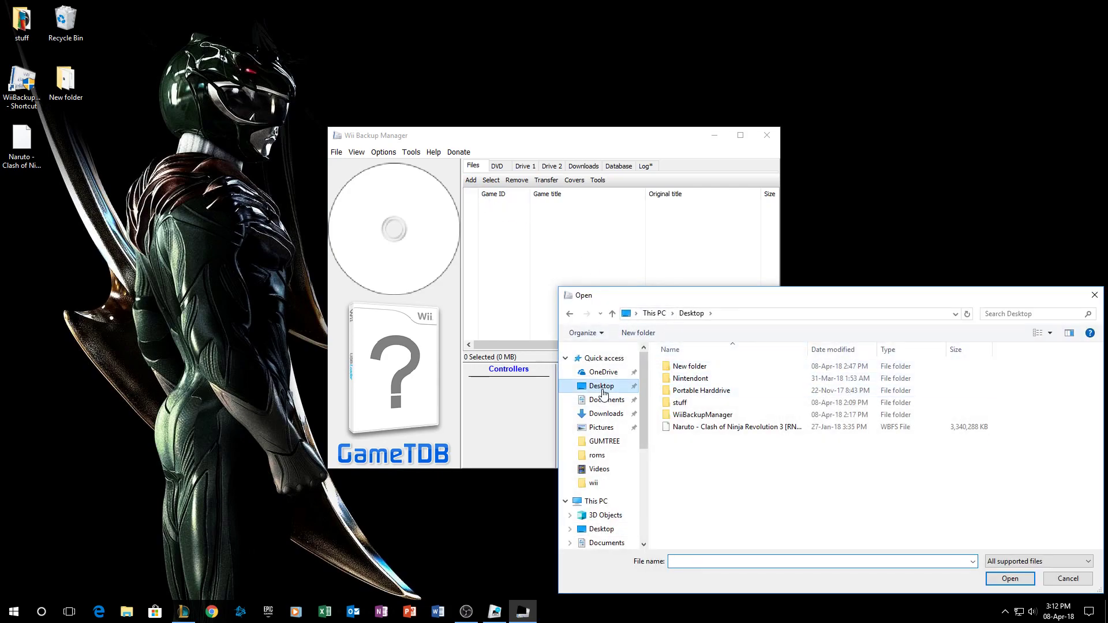
pyautogui.moveTo(735, 426)
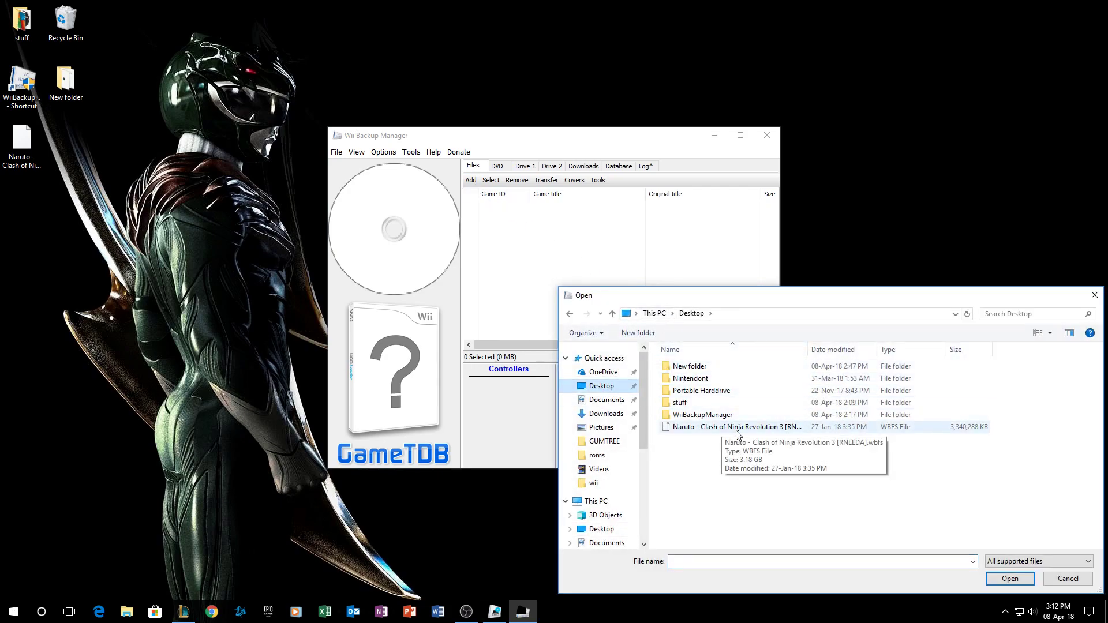
pyautogui.doubleClick(735, 427)
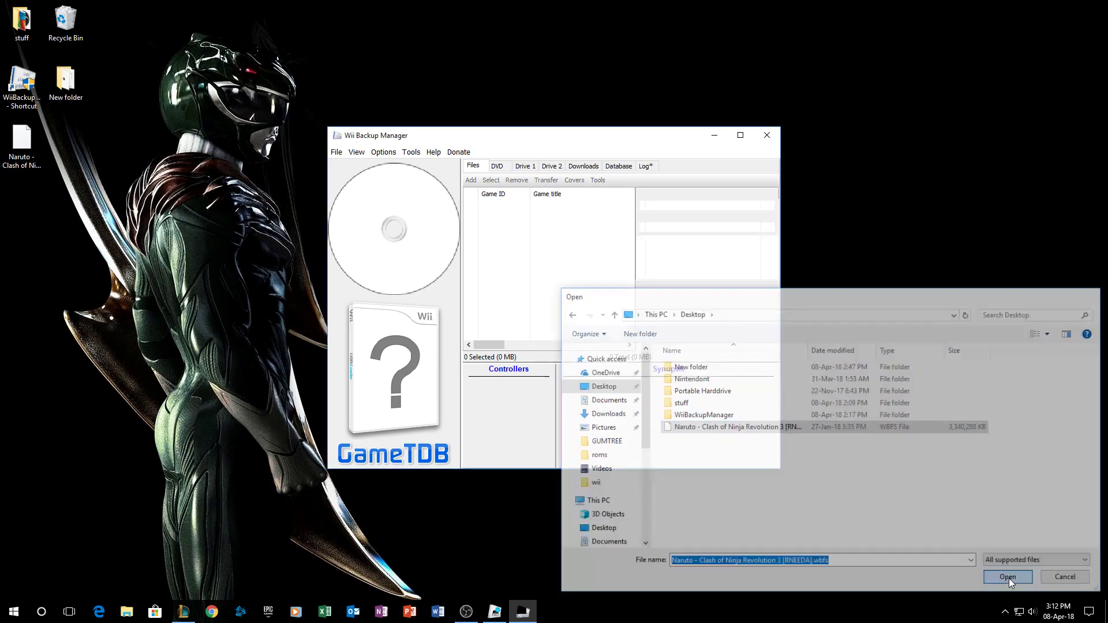
pyautogui.click(1007, 577)
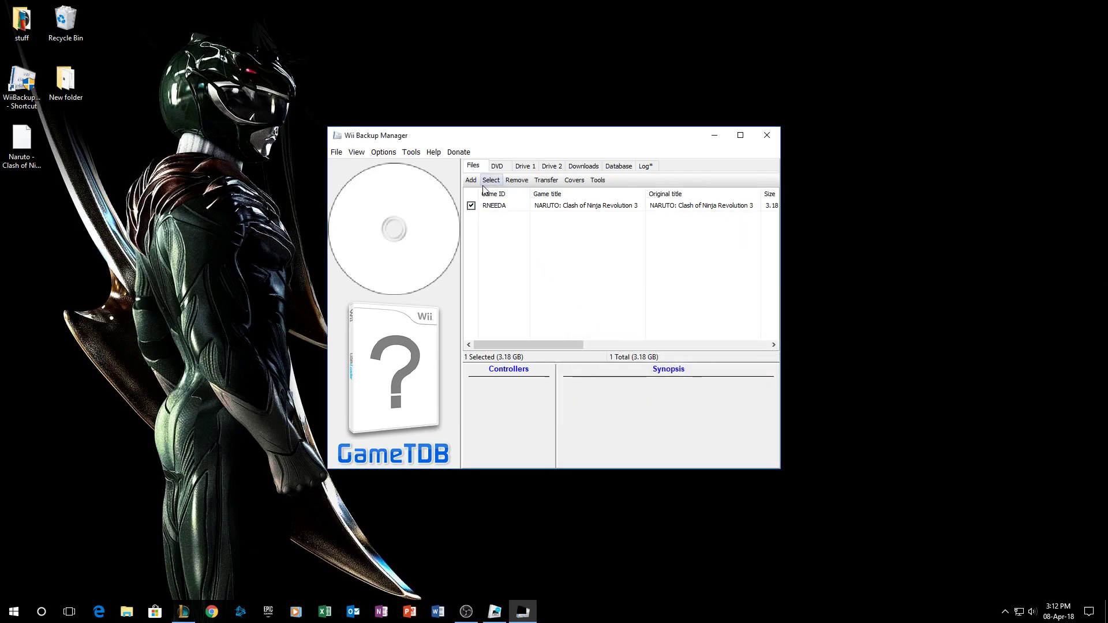
# Step: Transfer the Naruto game to ISO with the desktop as destination folder
pyautogui.click(546, 180)
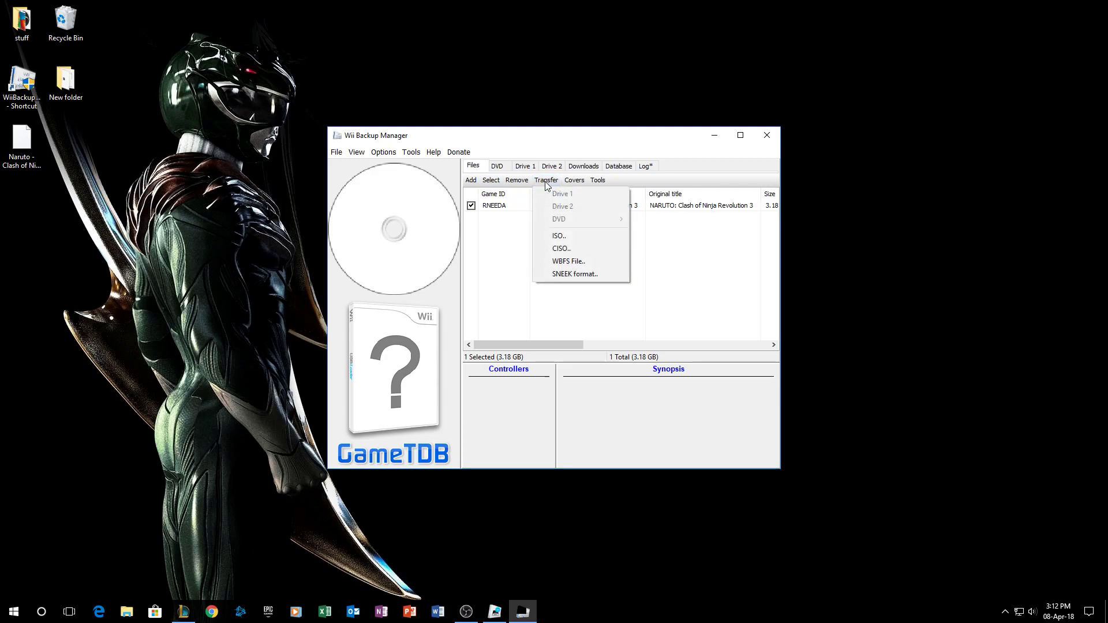
pyautogui.click(558, 236)
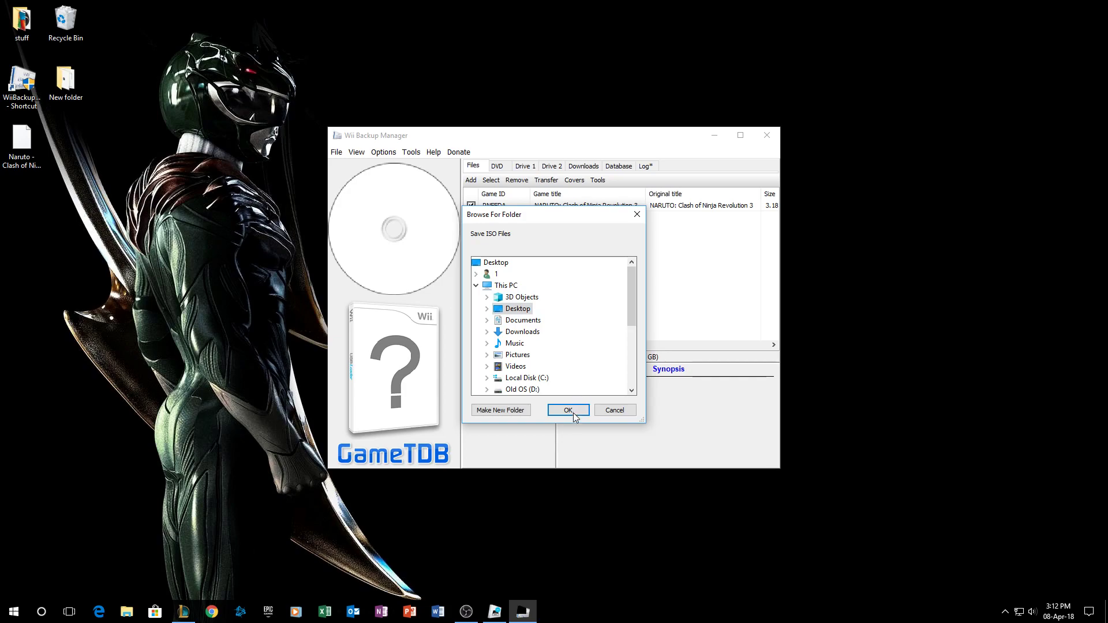
pyautogui.click(568, 410)
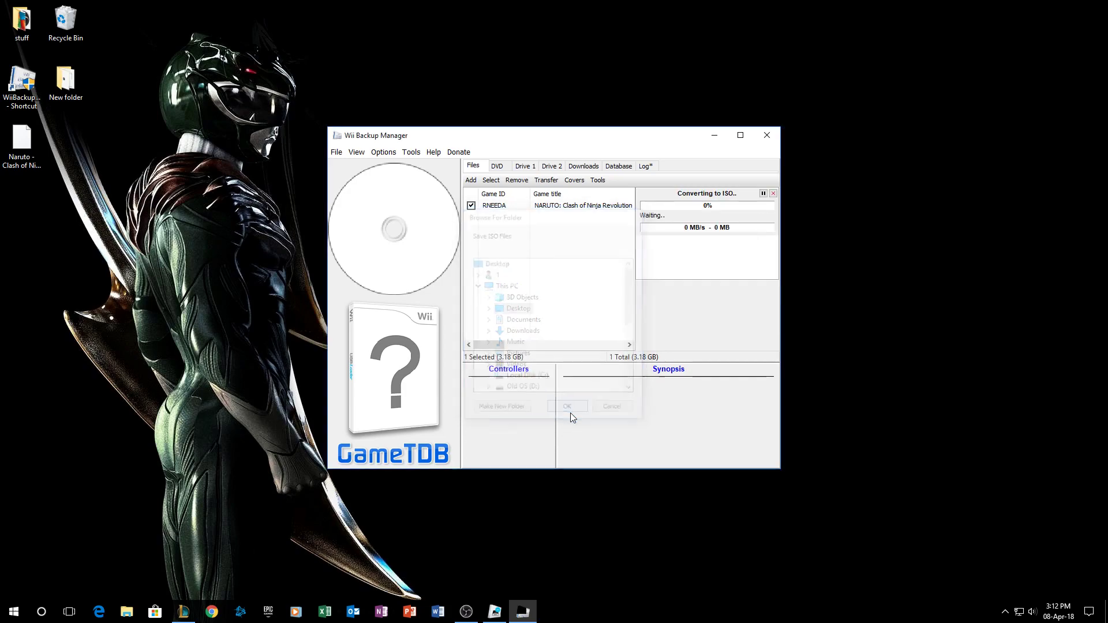
pyautogui.click(567, 405)
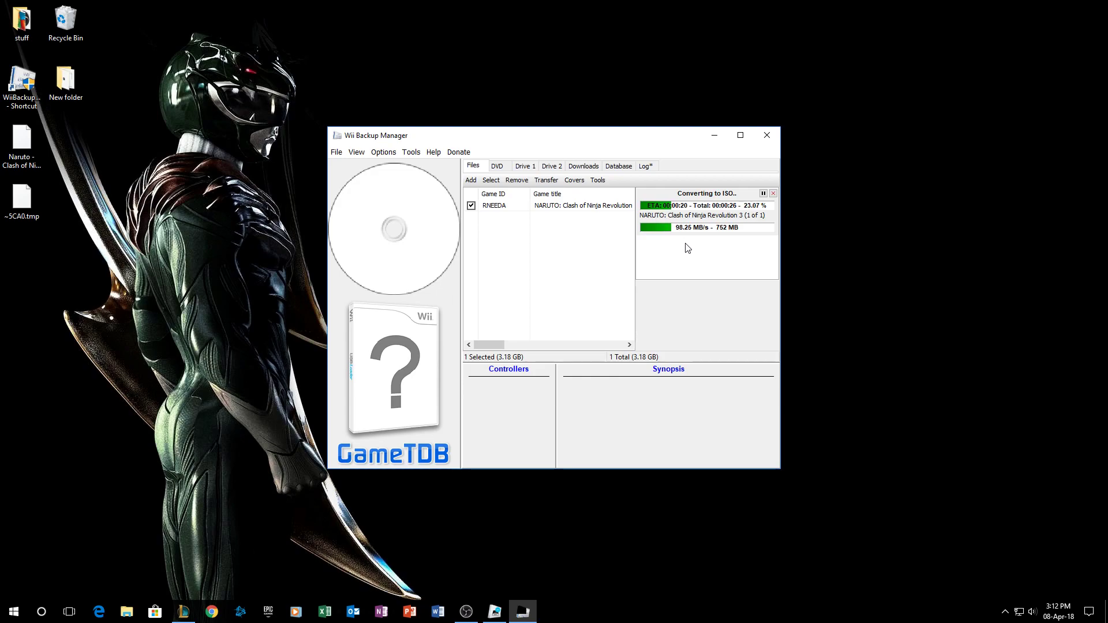
pyautogui.moveTo(537, 488)
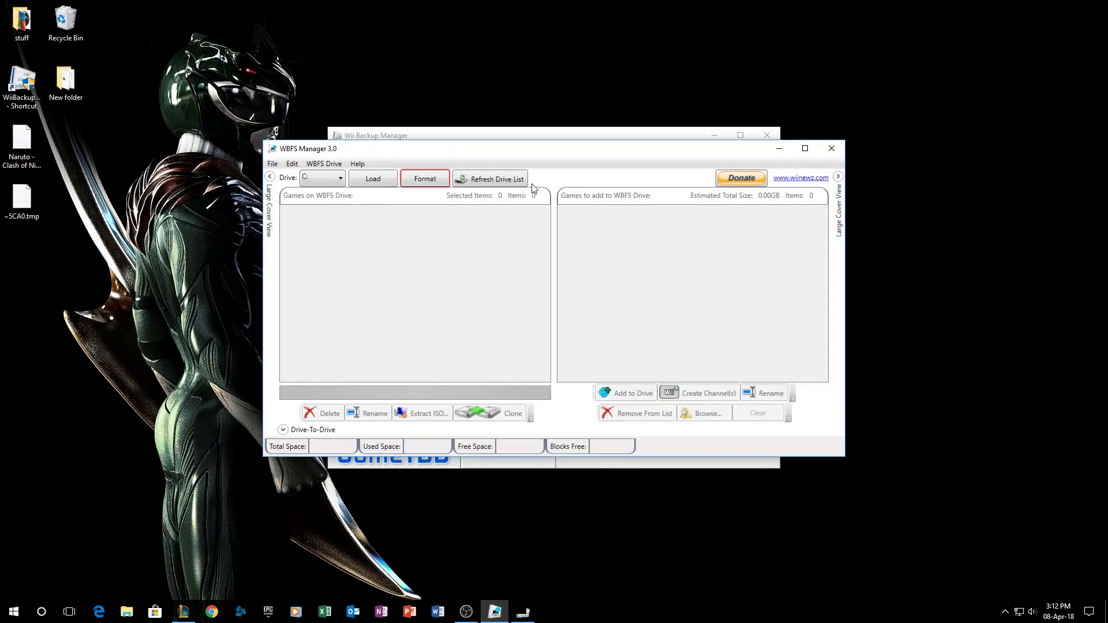
pyautogui.moveTo(362, 154)
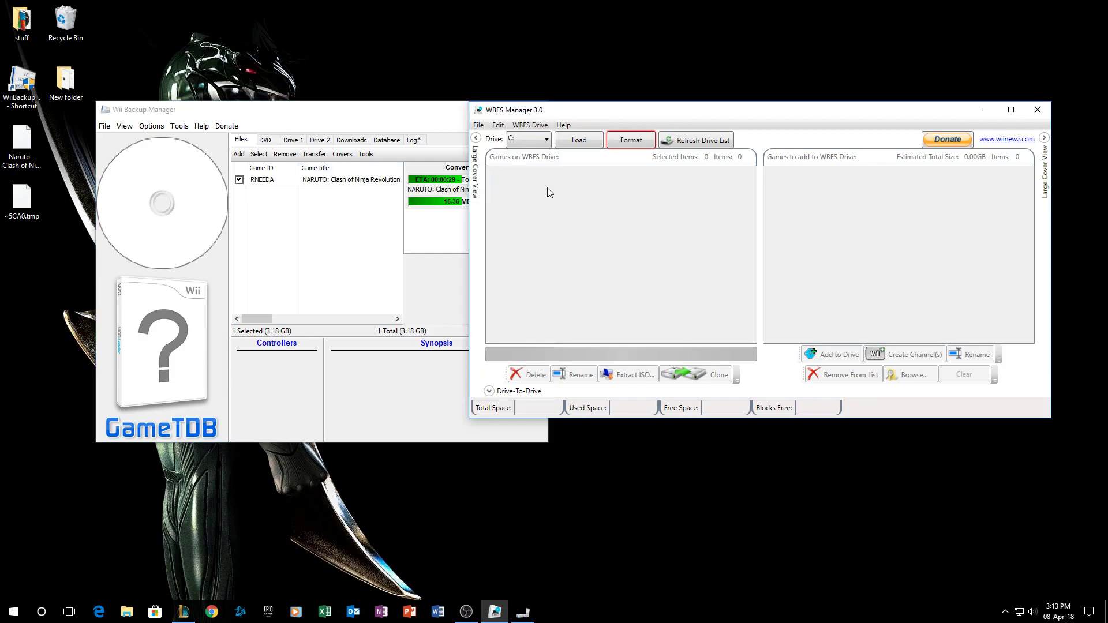
pyautogui.moveTo(628, 256)
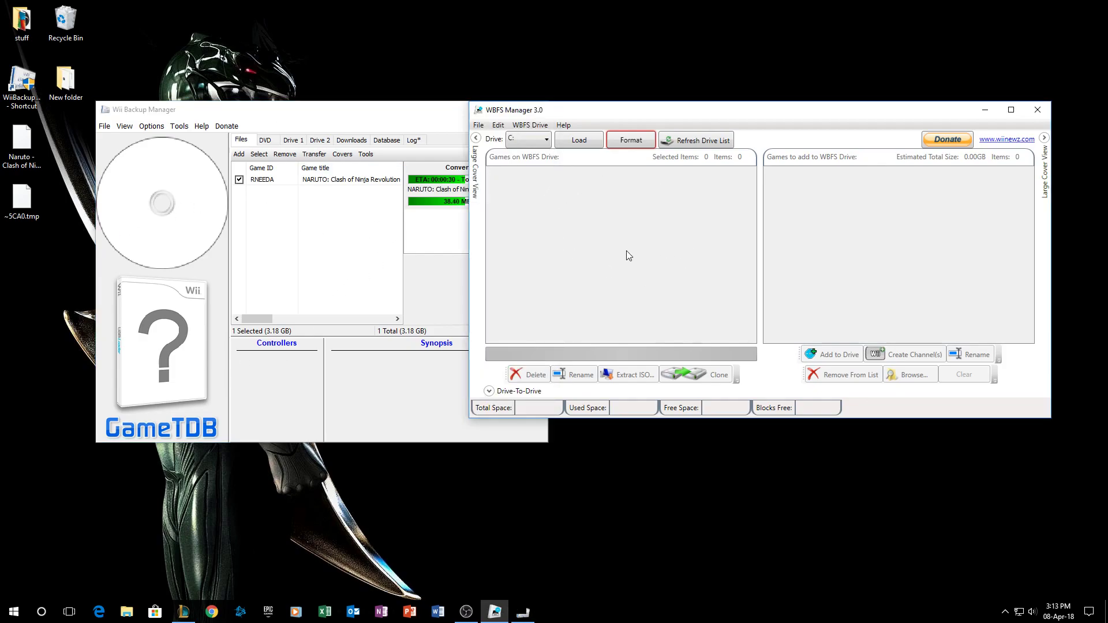
pyautogui.moveTo(534, 240)
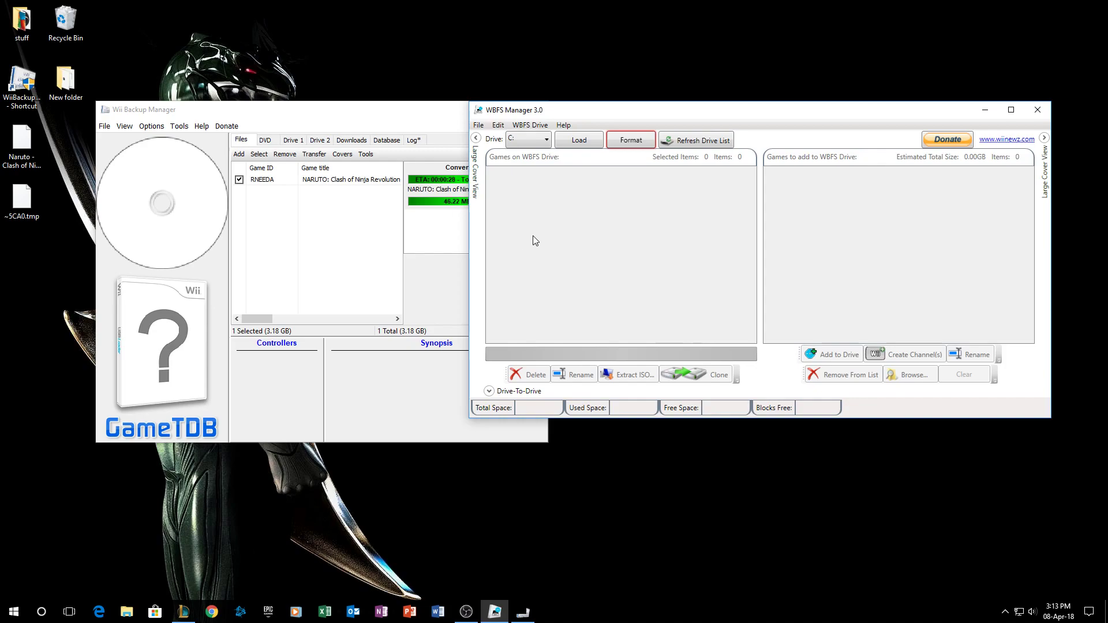
pyautogui.moveTo(559, 238)
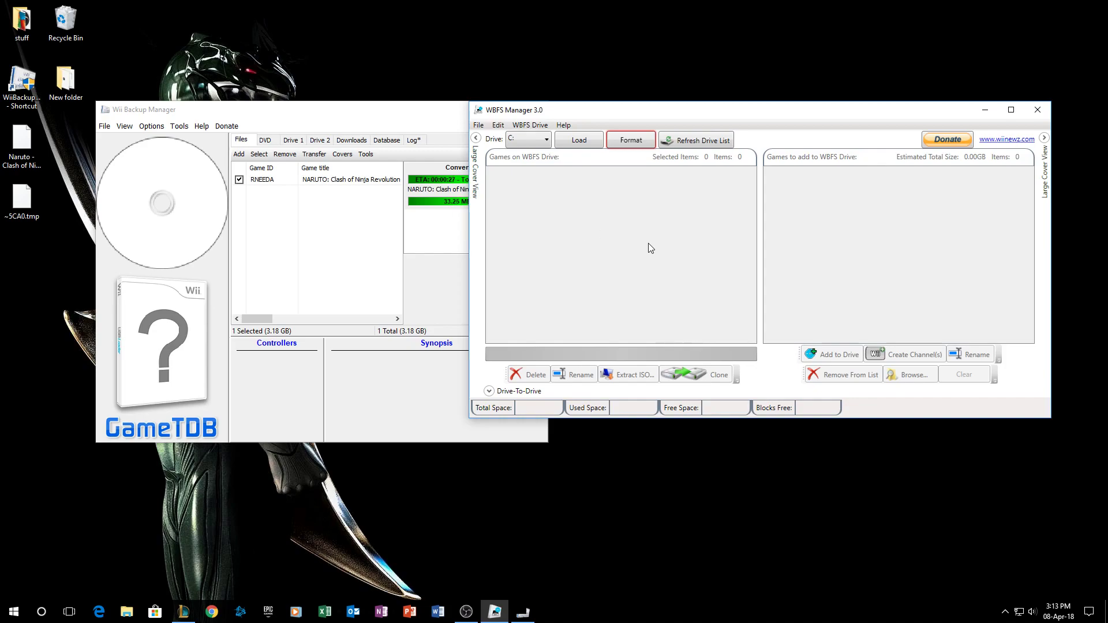
pyautogui.moveTo(665, 263)
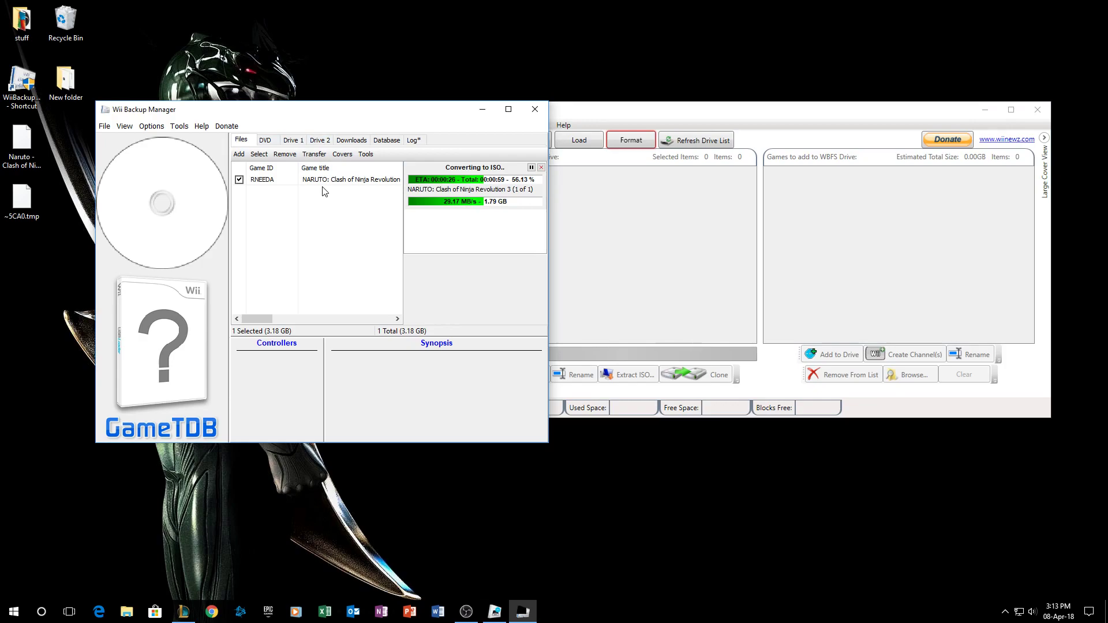
pyautogui.moveTo(366, 205)
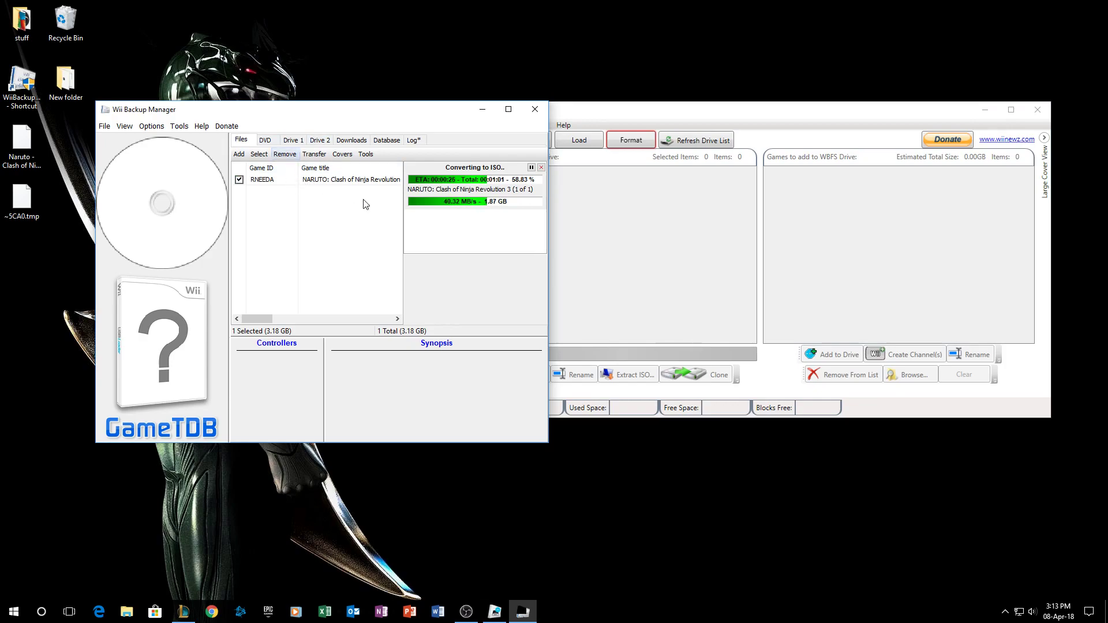
pyautogui.moveTo(152, 189)
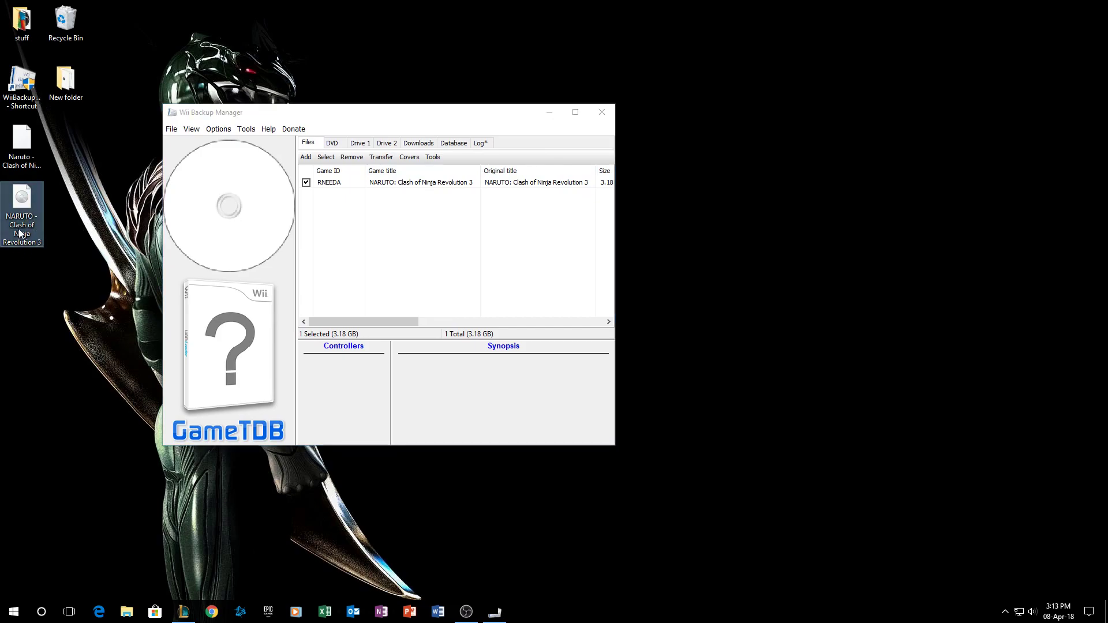
pyautogui.moveTo(21, 177)
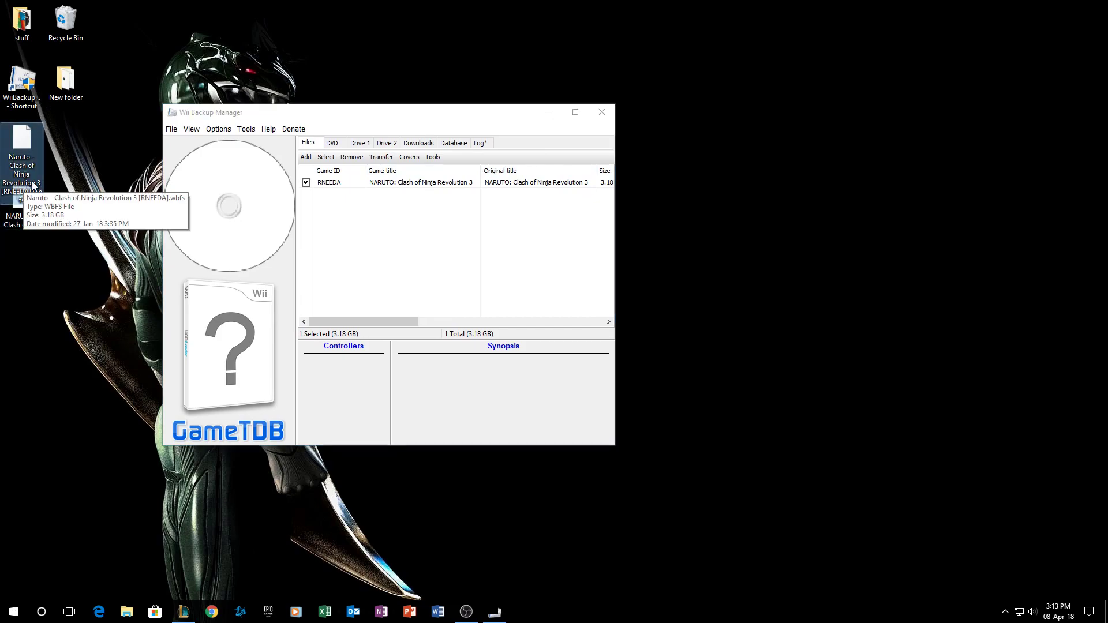